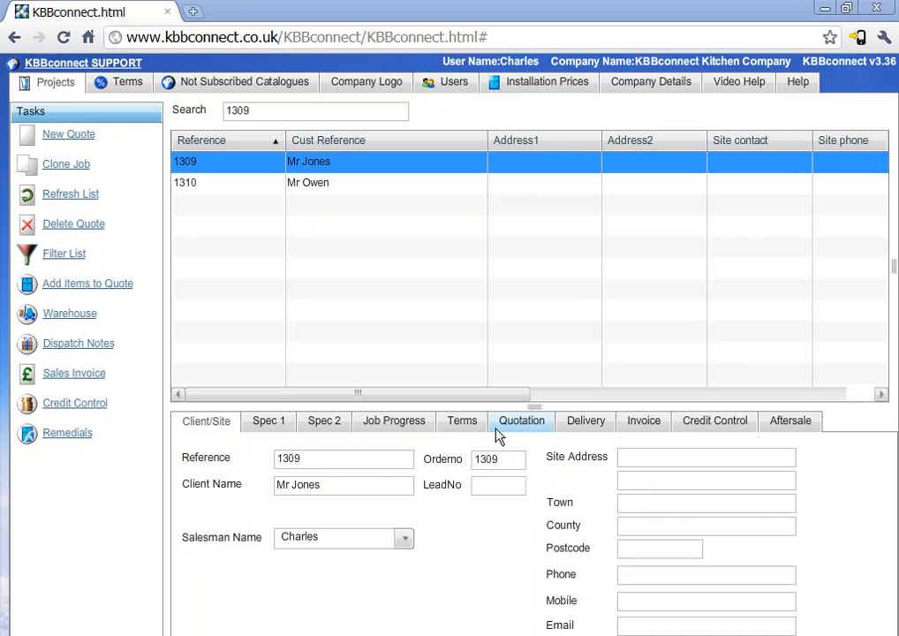
left_click(185, 182)
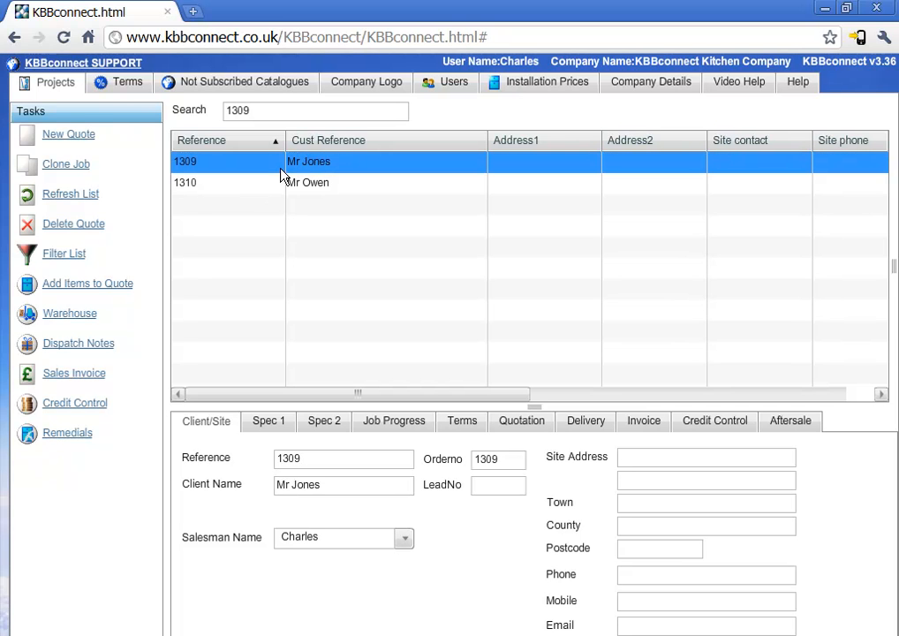
mouse_move(74, 373)
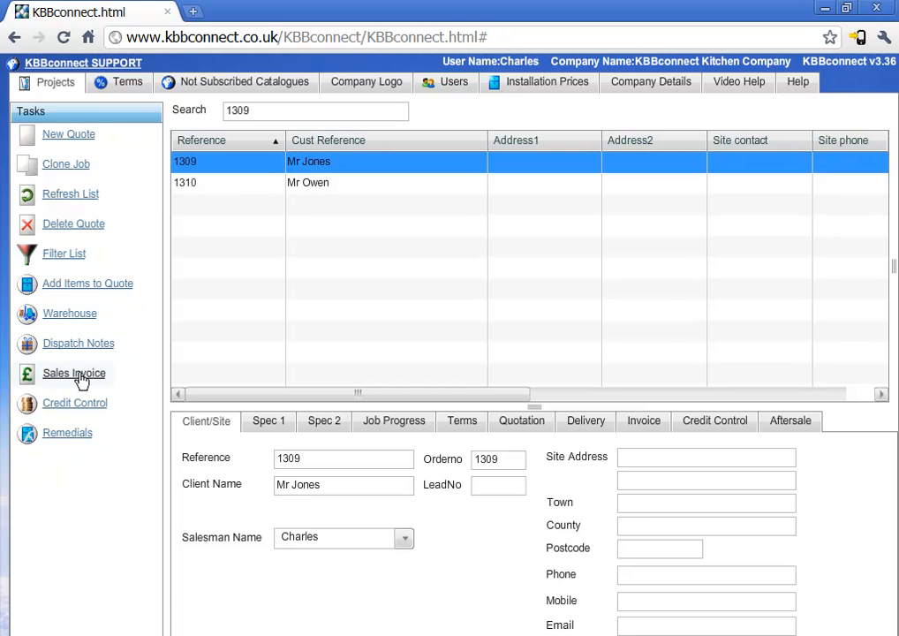
left_click(74, 372)
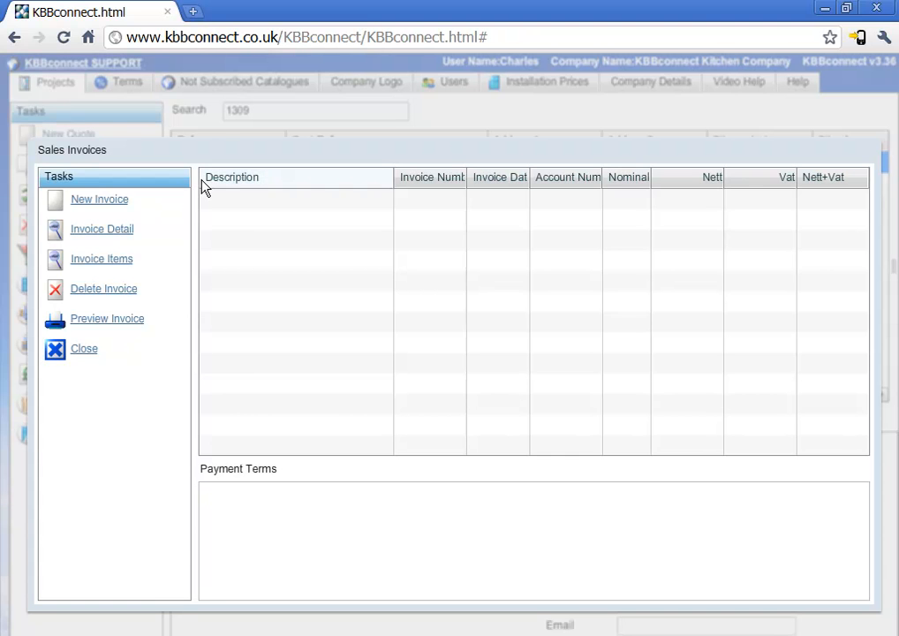
mouse_move(103, 230)
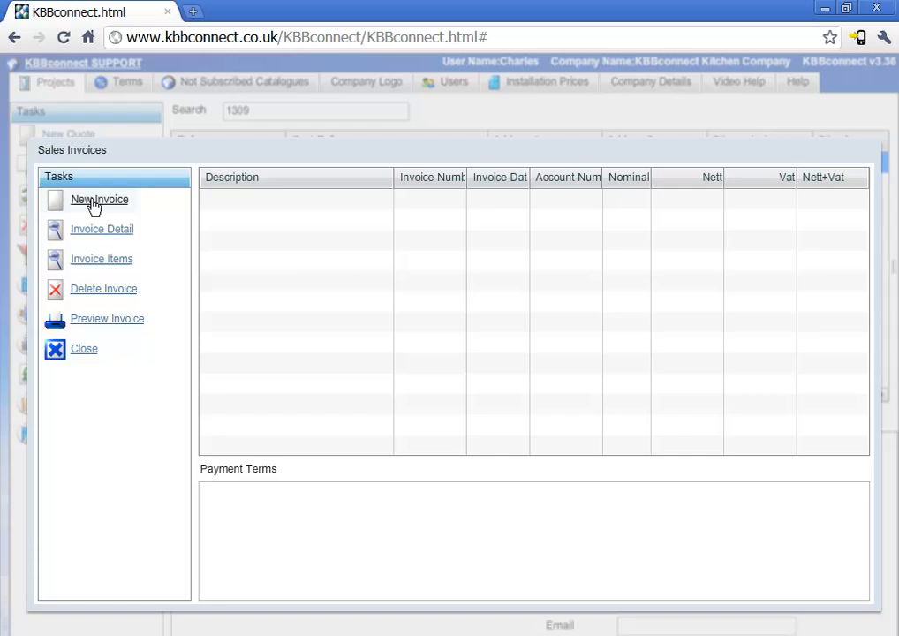
Save a new invoice 'Complete' with account ACC100 and nominal code 4000
left_click(99, 198)
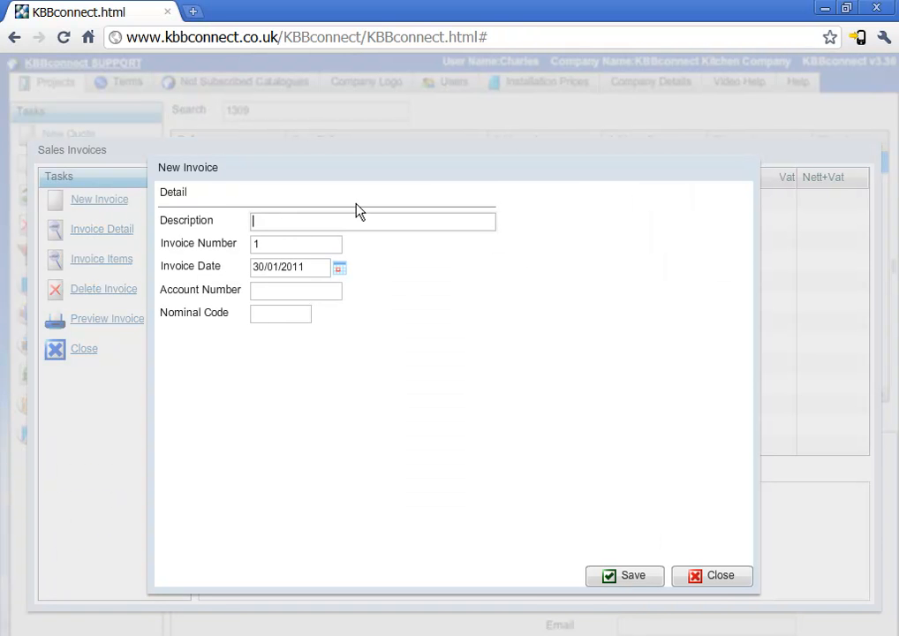
type("Comple")
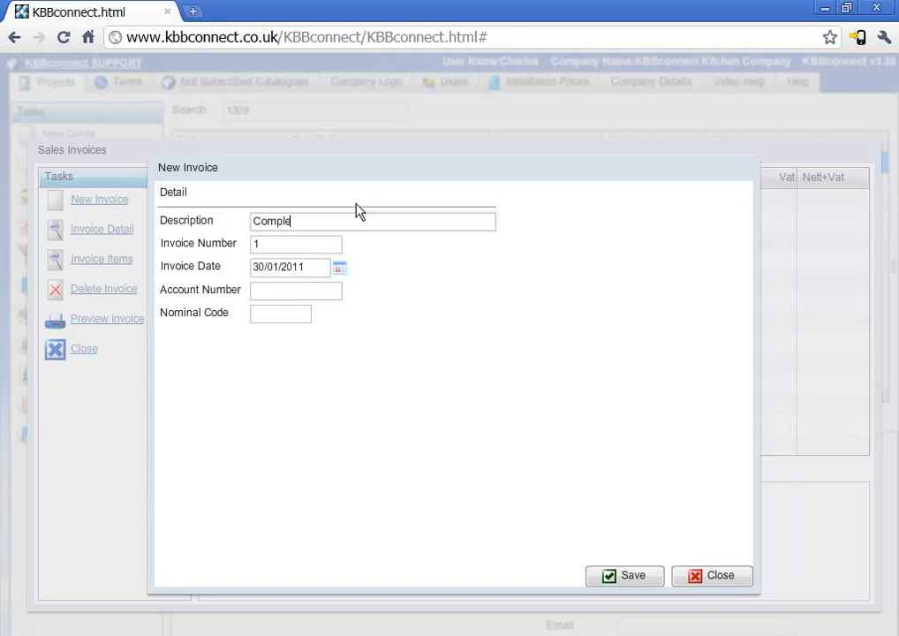
type("te")
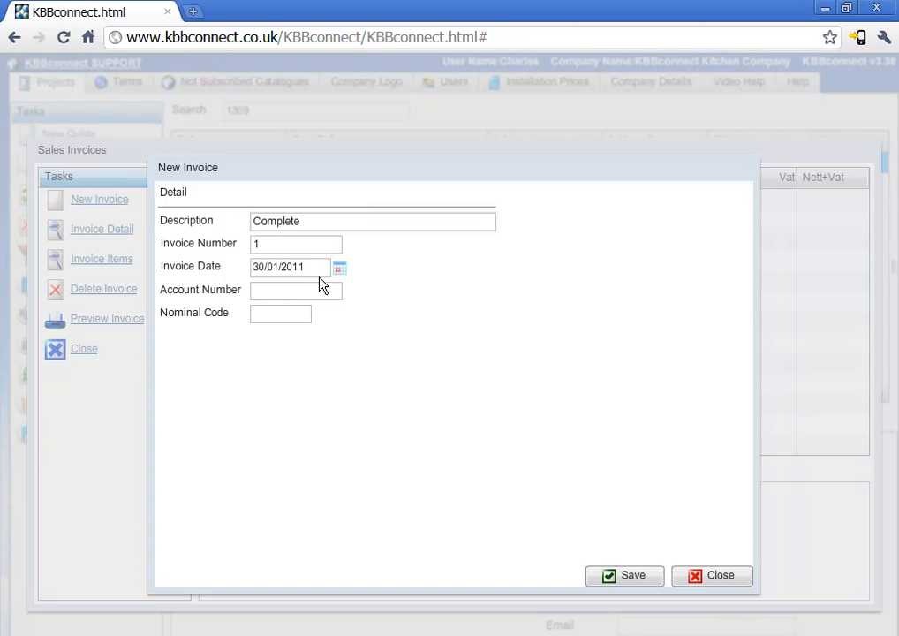
type("ACC")
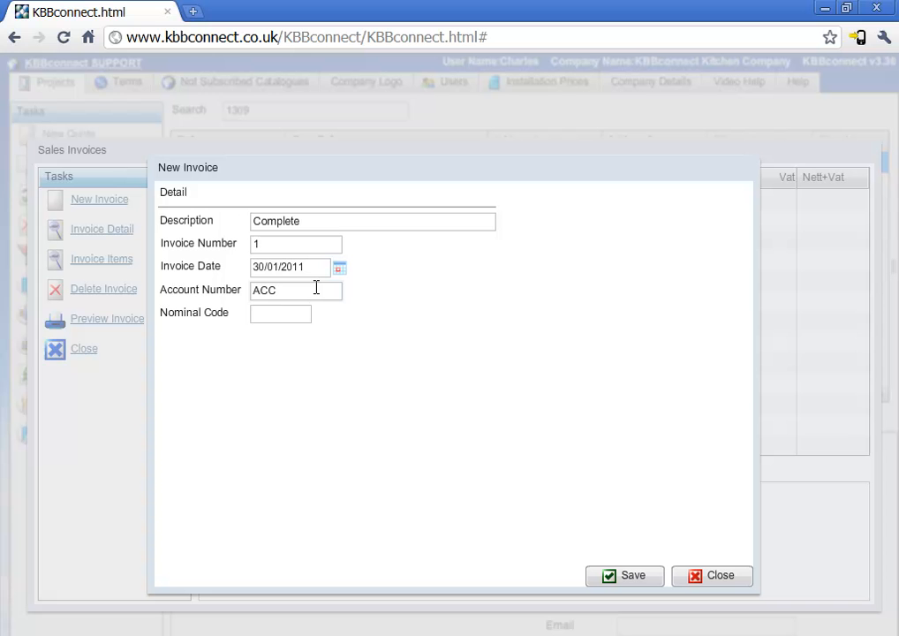
type("100")
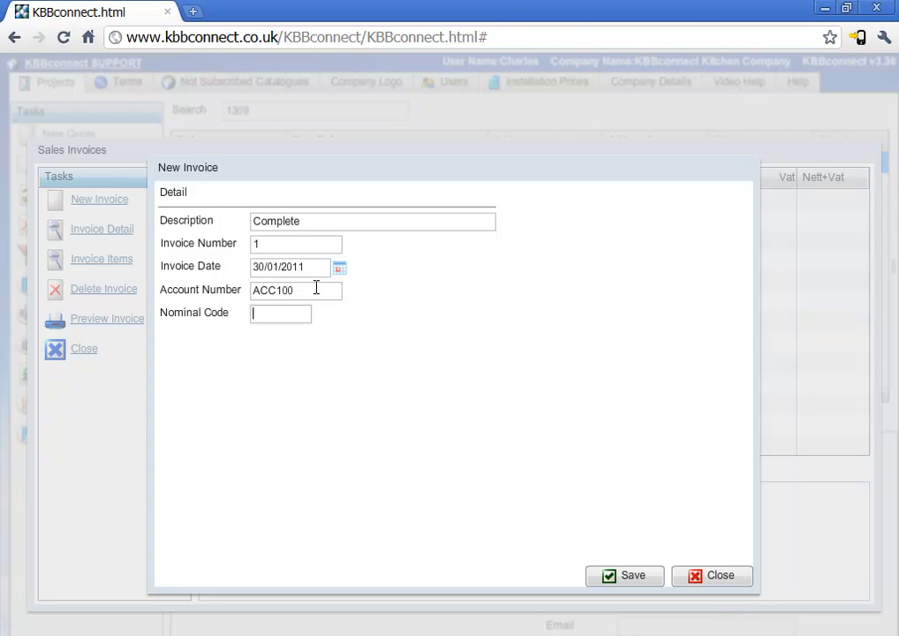
type("4000")
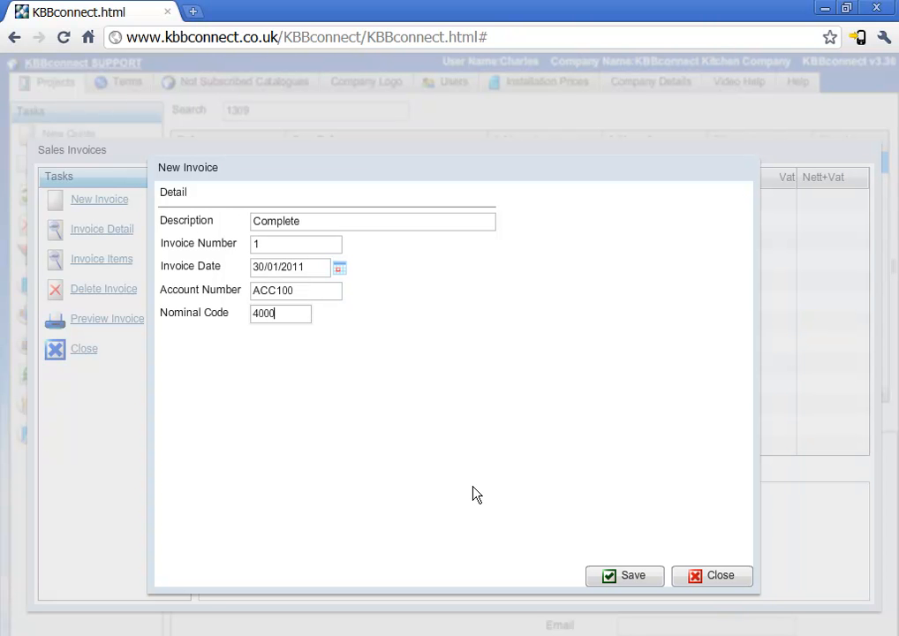
left_click(625, 576)
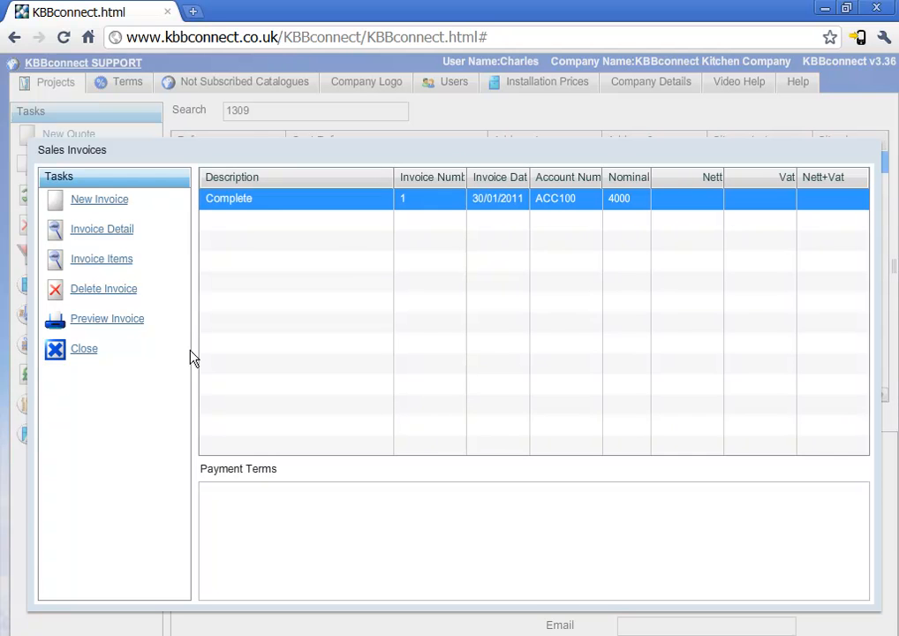
mouse_move(279, 297)
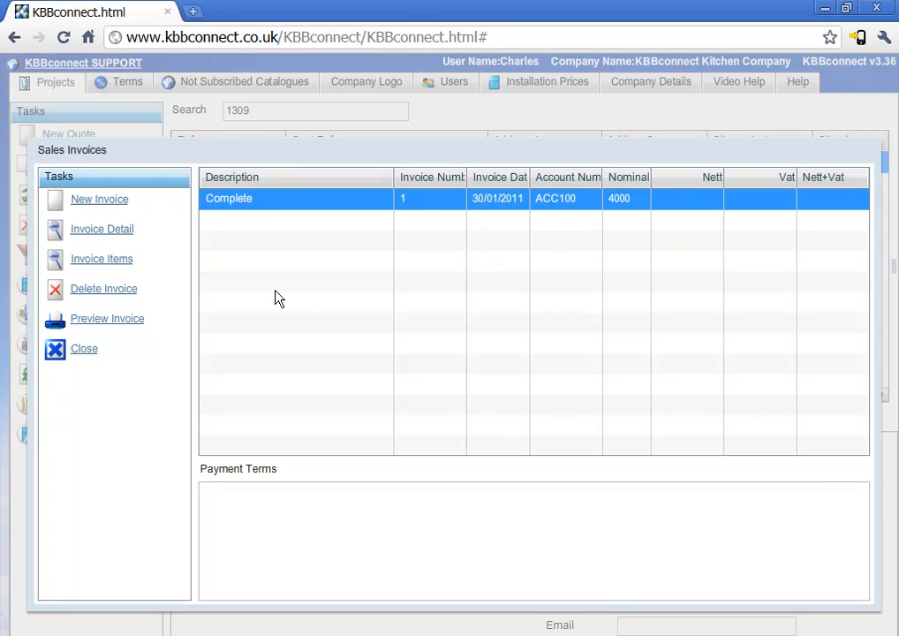
mouse_move(102, 258)
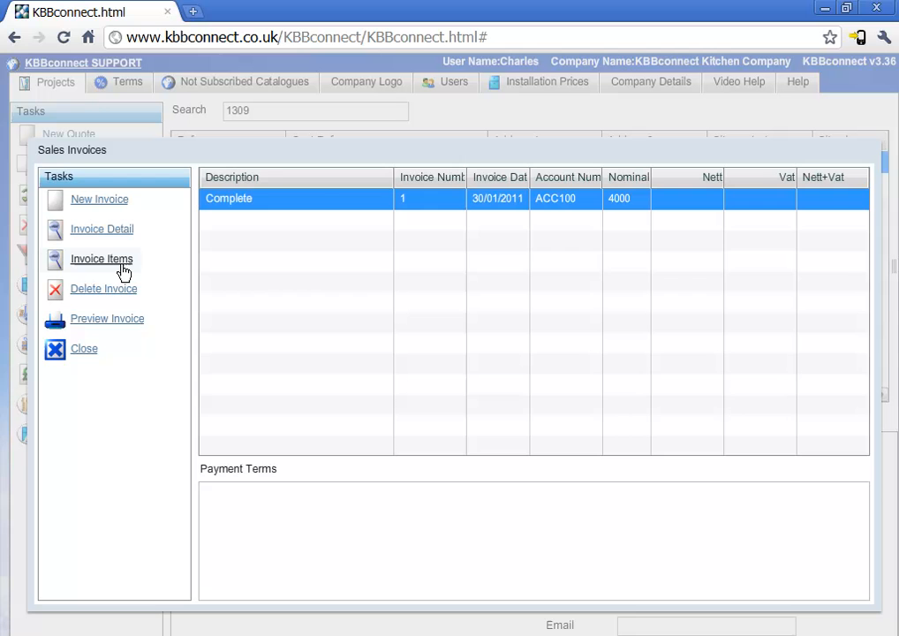
mouse_move(99, 269)
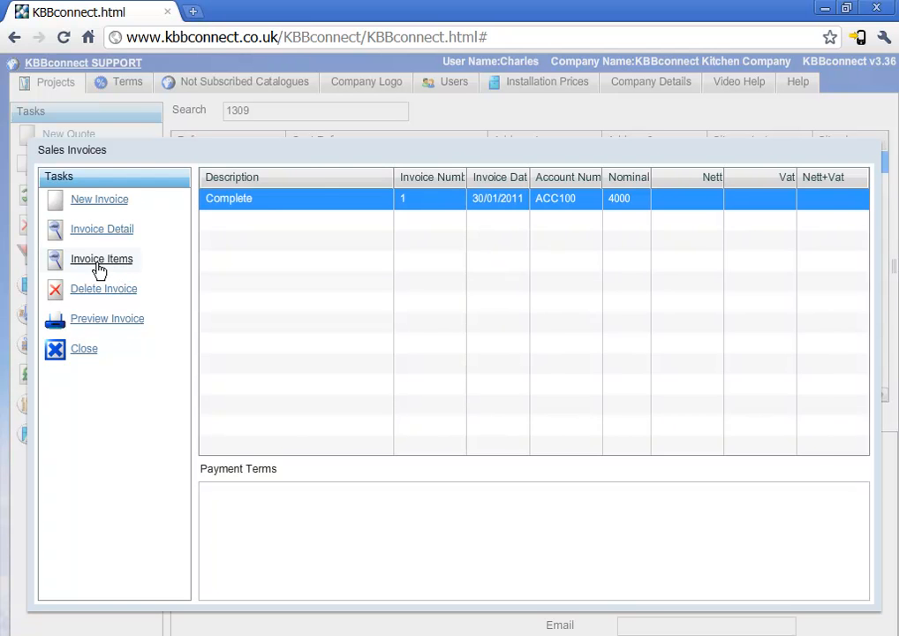
Bill every project item on the Complete invoice, giving nett 3343.38 and VAT 668.676
left_click(102, 258)
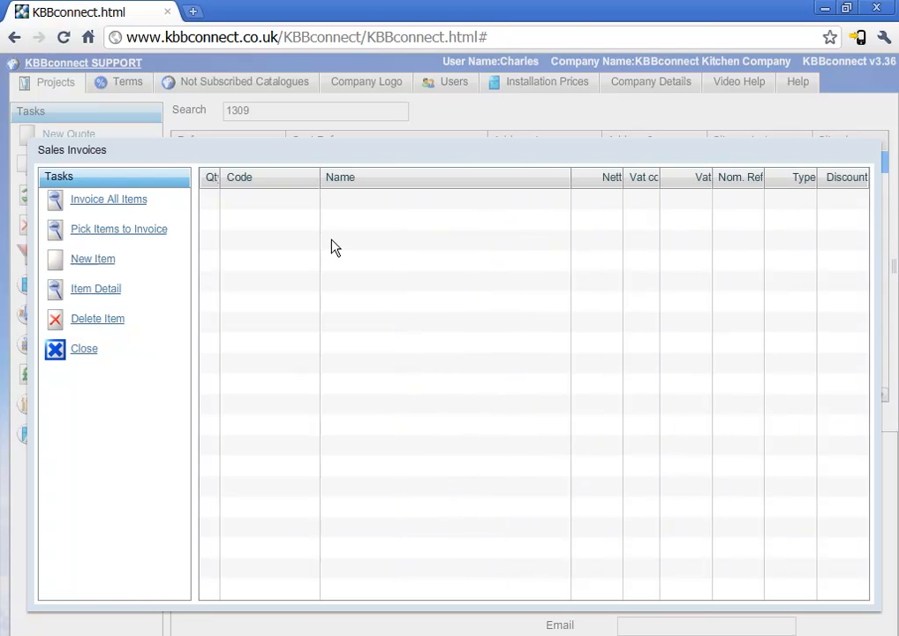
mouse_move(215, 247)
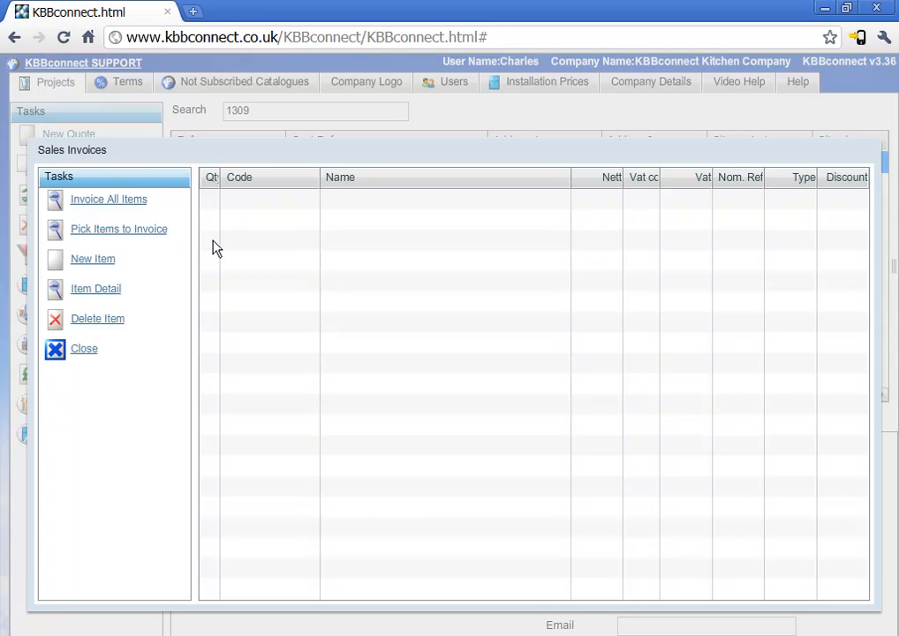
left_click(109, 198)
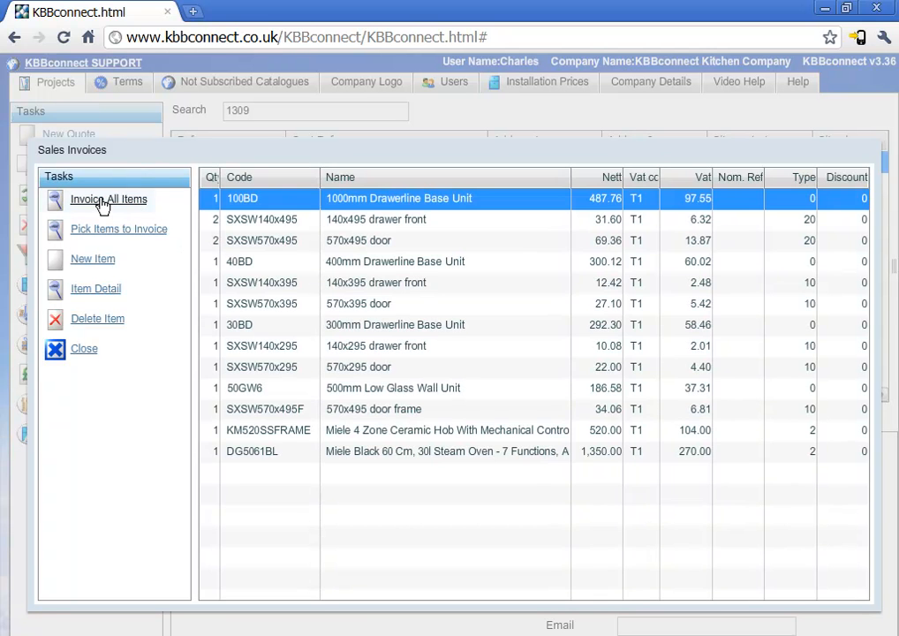
mouse_move(286, 259)
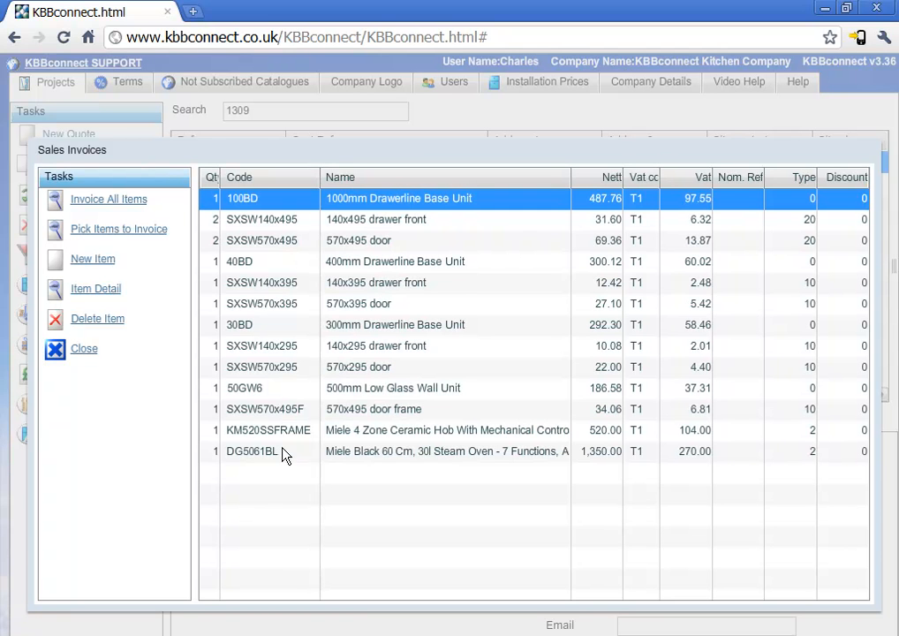
mouse_move(83, 348)
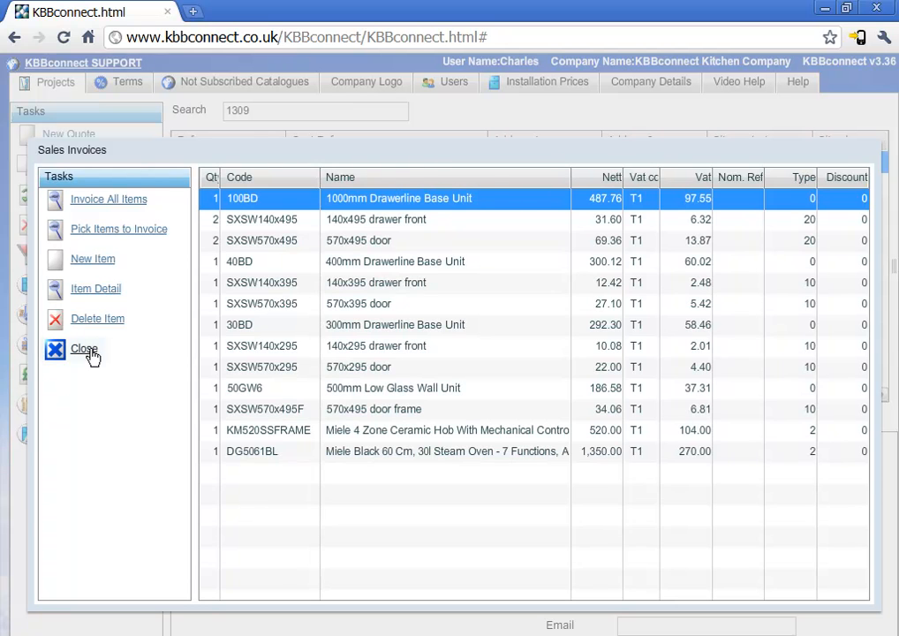
left_click(83, 348)
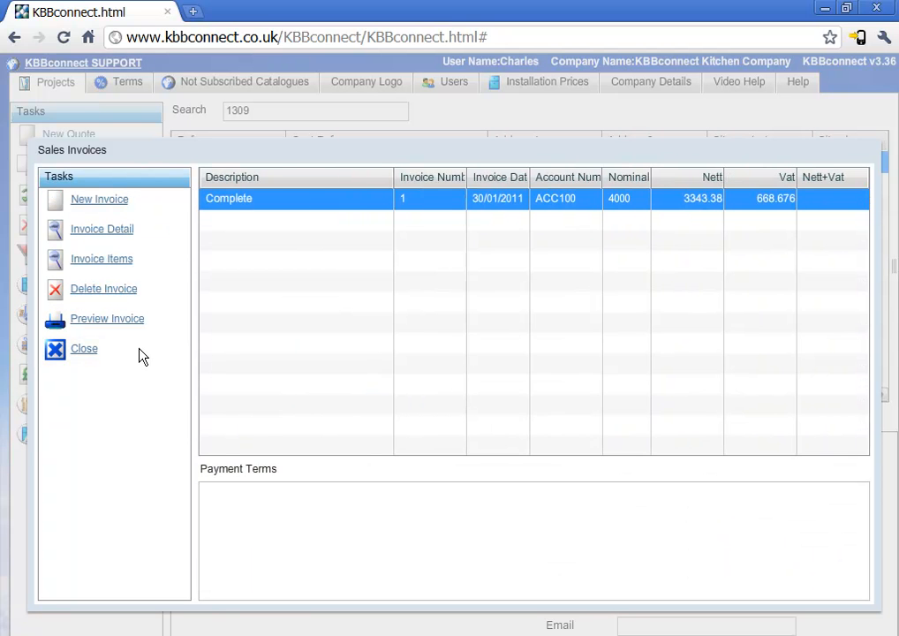
mouse_move(106, 318)
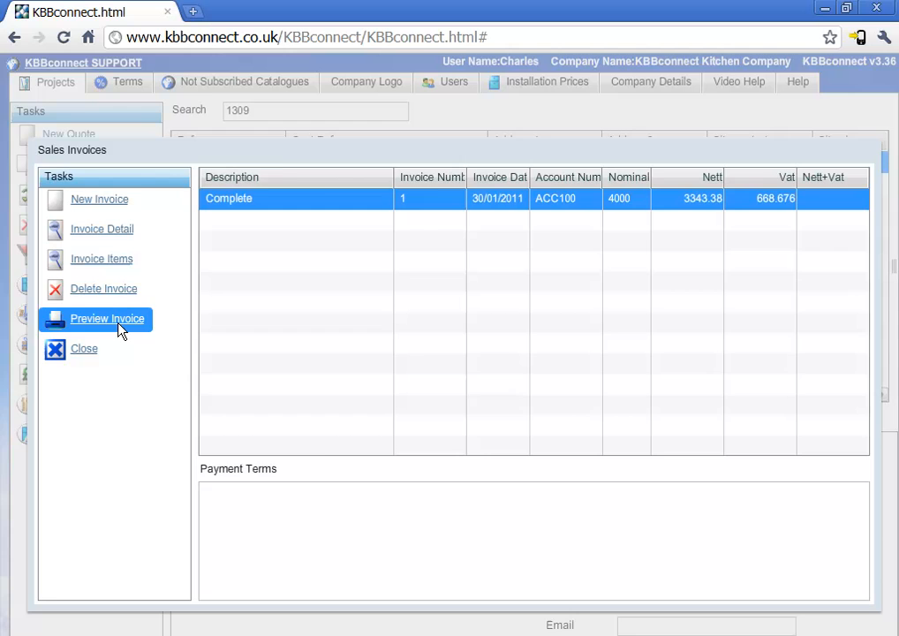
Preview invoice 1 for Mr Jones down to the Kitchen Units table subtotal of £1,473.38
left_click(106, 318)
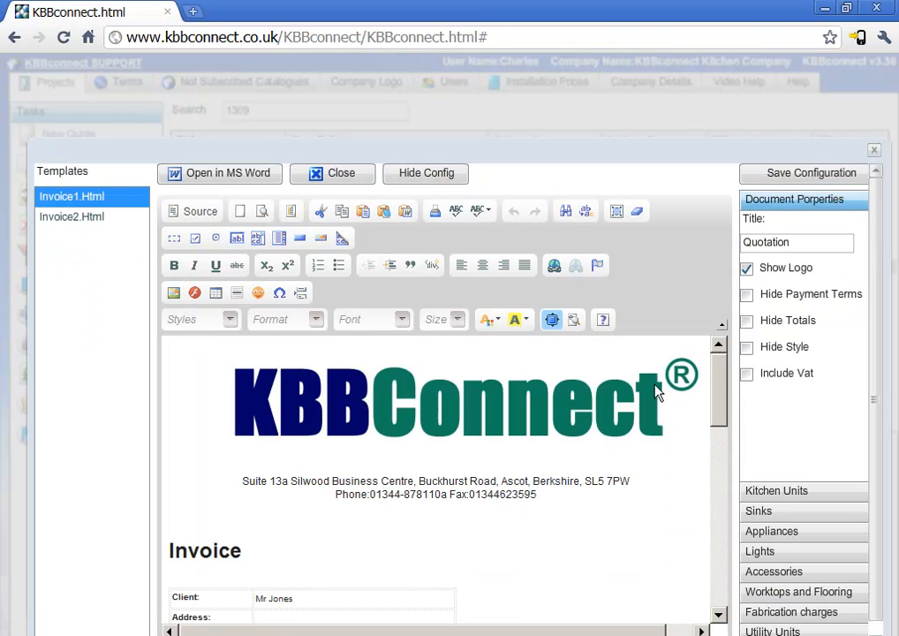
scroll("down", 3)
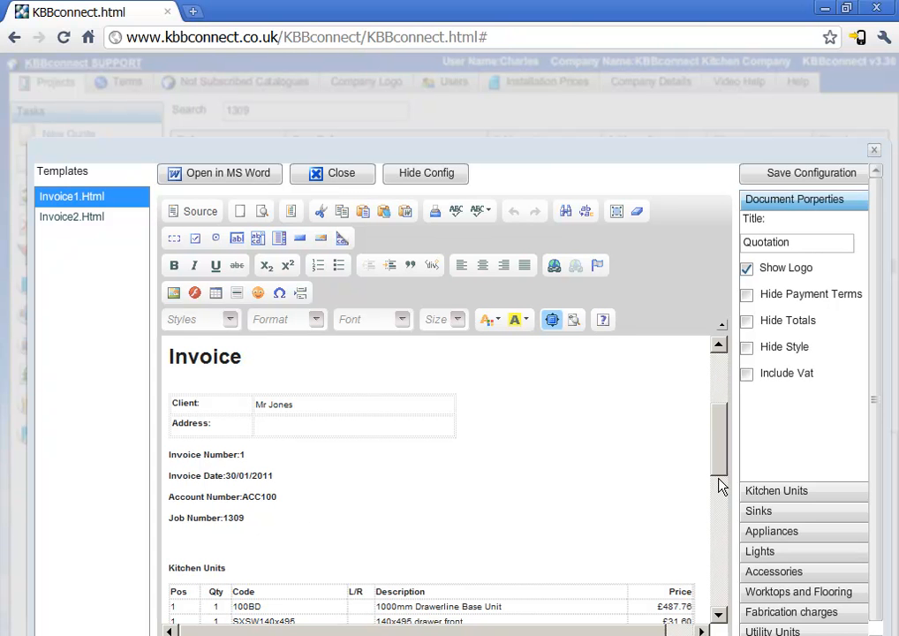
scroll("down", 3)
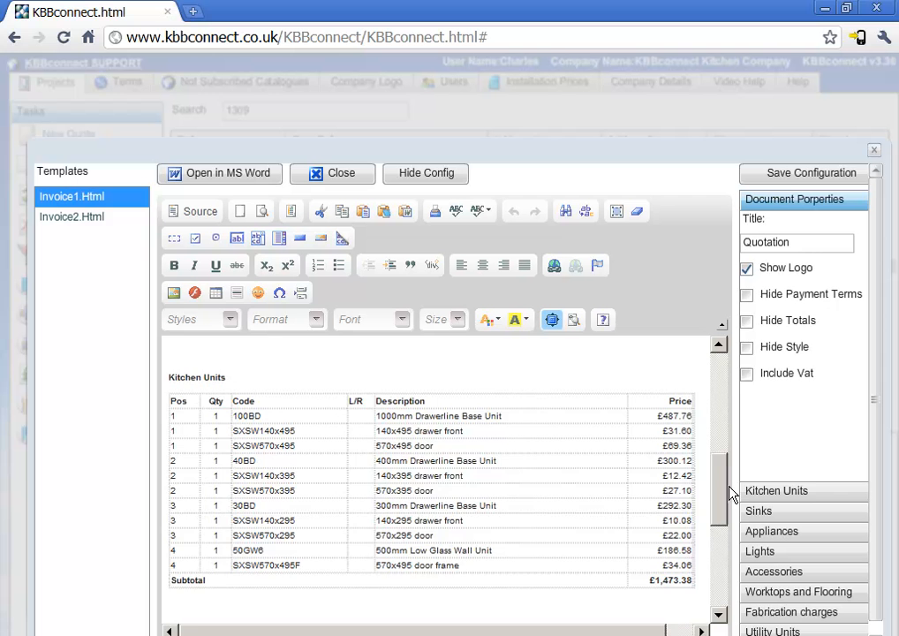
scroll("down", 3)
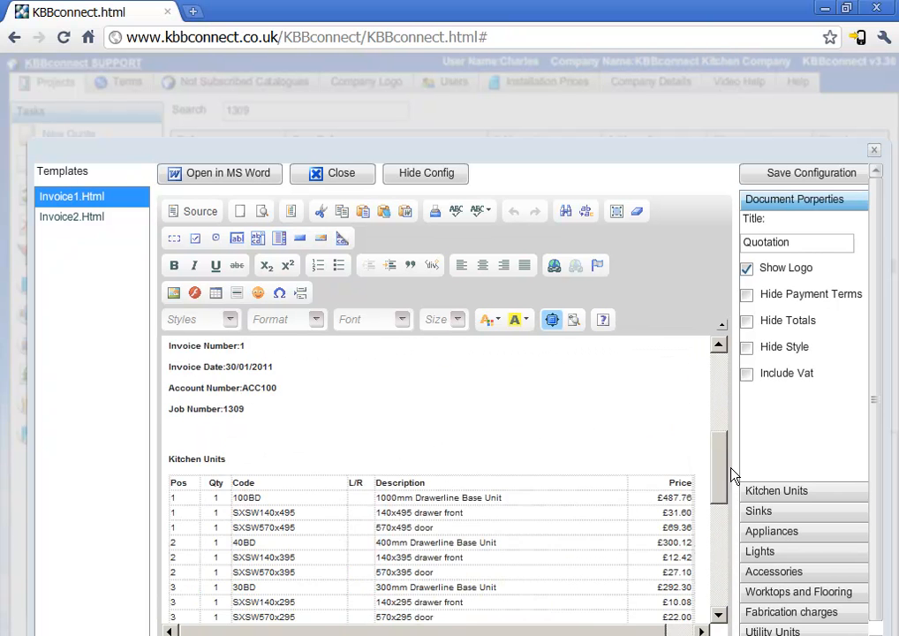
scroll("down", 3)
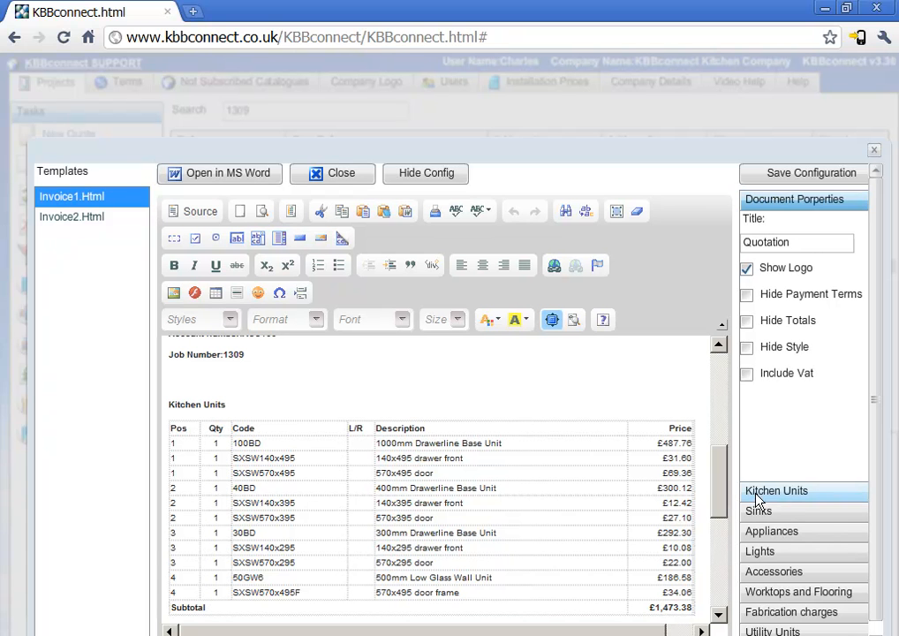
Hide individual kitchen unit prices in the preview and scroll to the Appliances section
left_click(775, 491)
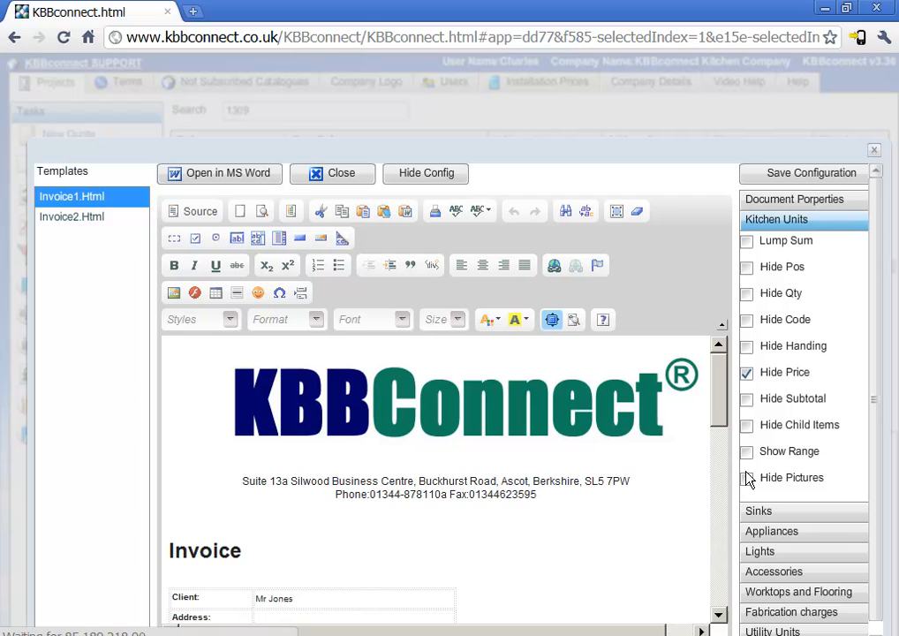
scroll("down", 3)
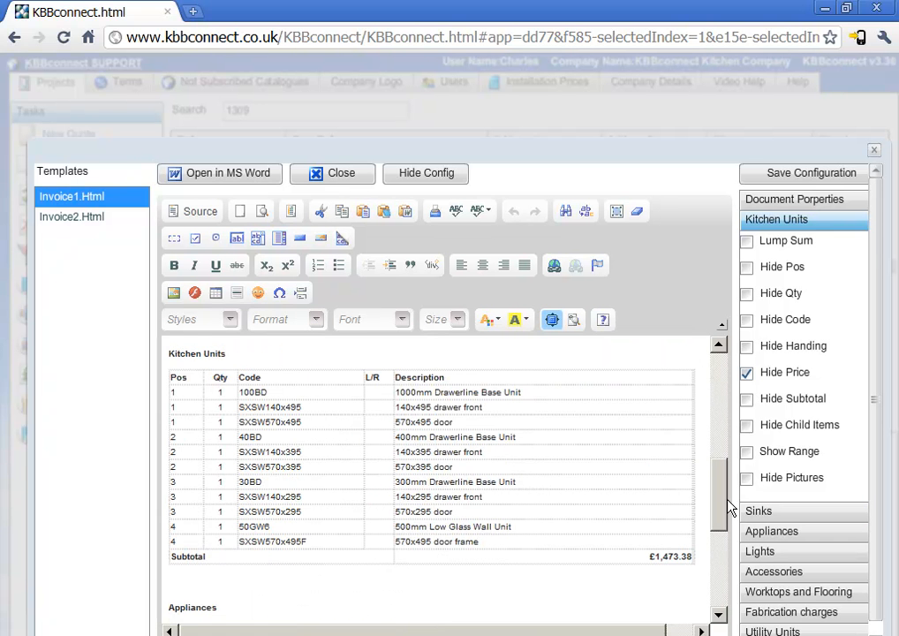
scroll("down", 3)
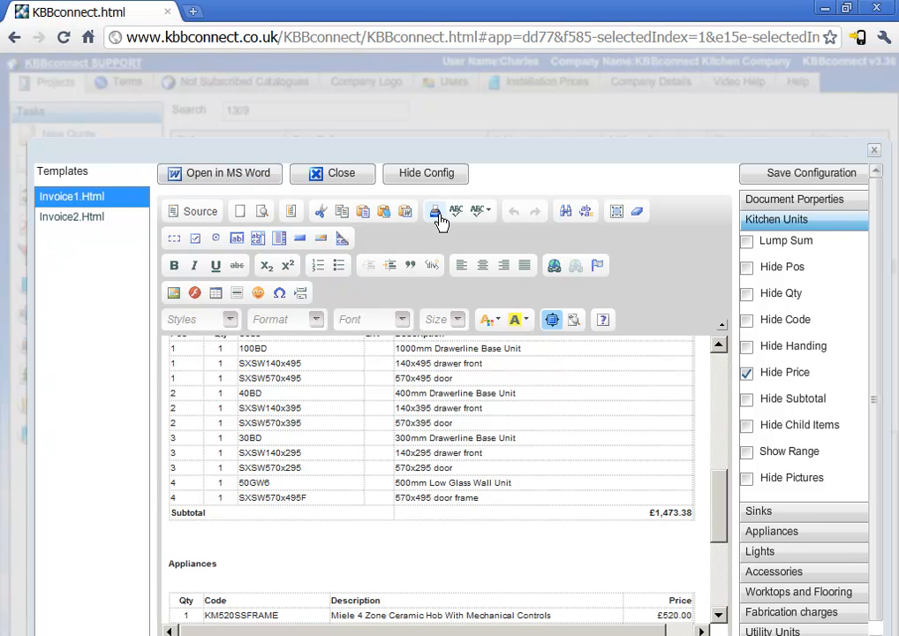
mouse_move(435, 214)
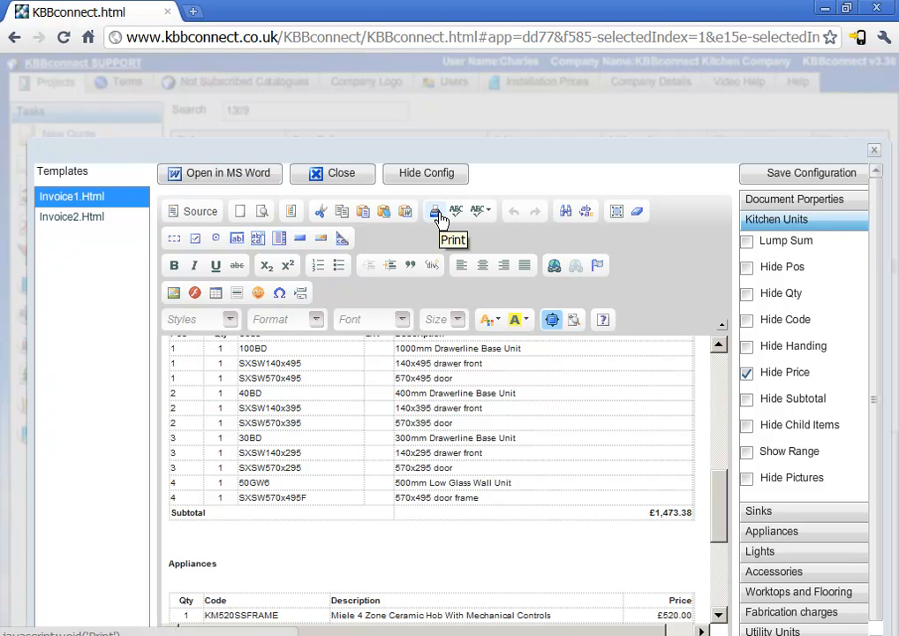
mouse_move(362, 187)
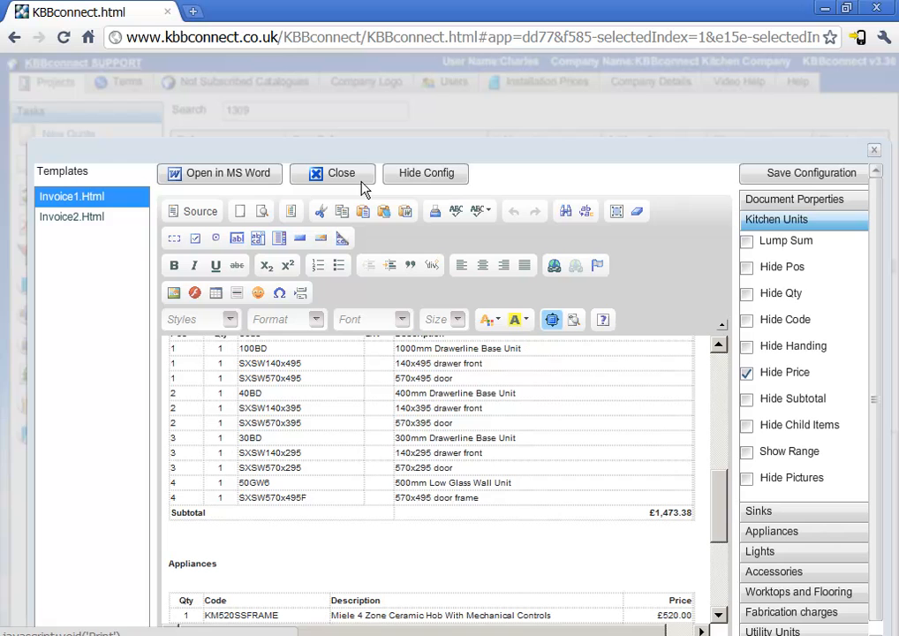
Close the preview and the Sales Invoices window, returning to job 1309's project screen
left_click(333, 173)
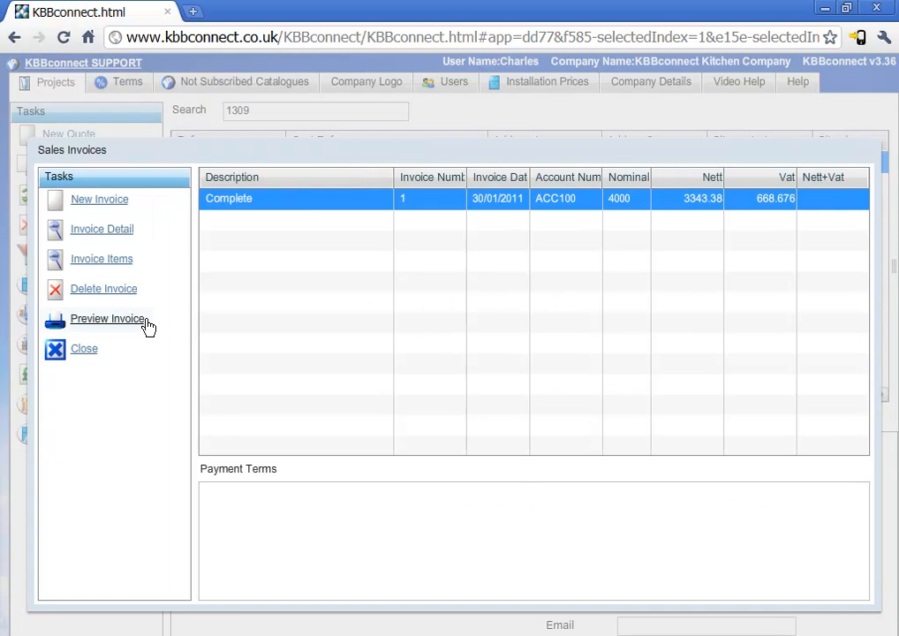
left_click(85, 348)
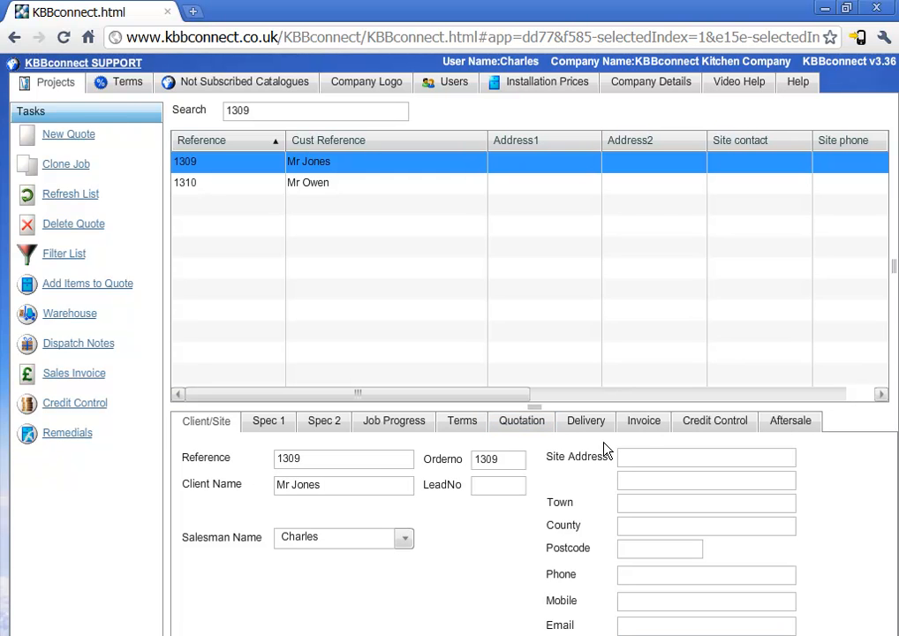
Show job 1309's Invoice tab listing invoice 1 'Complete' at 4012.06 invoiced
left_click(643, 421)
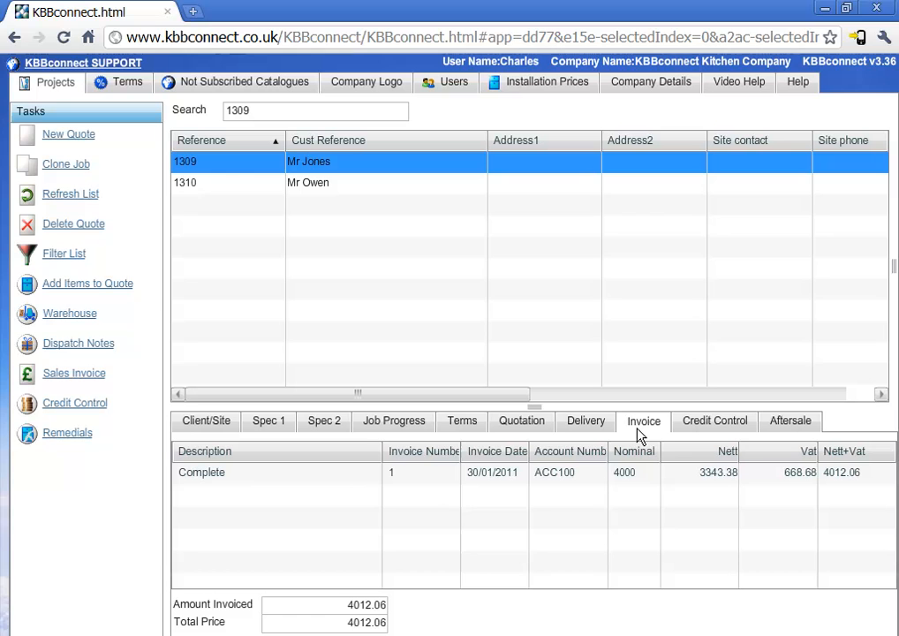
mouse_move(652, 437)
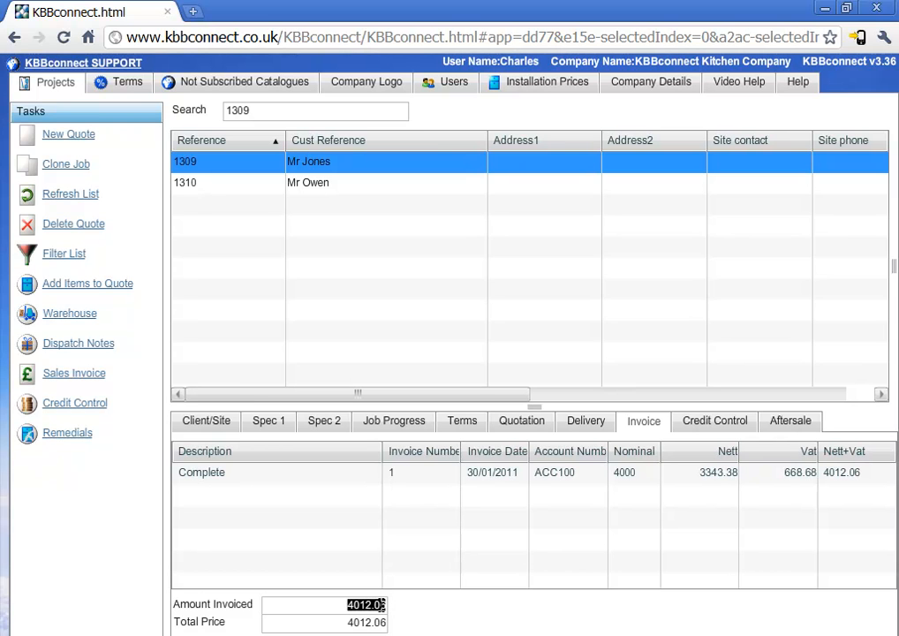
mouse_move(396, 578)
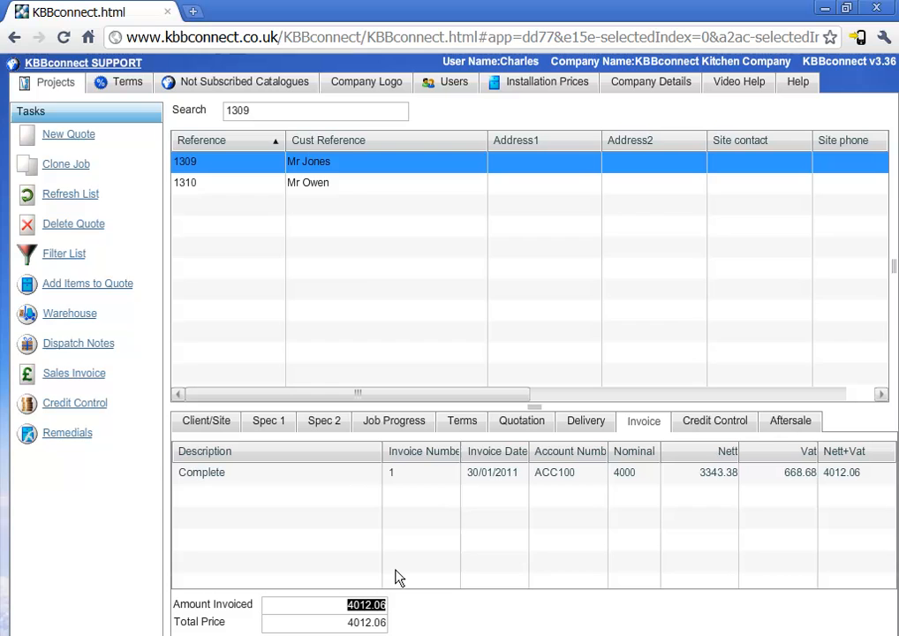
left_click(308, 182)
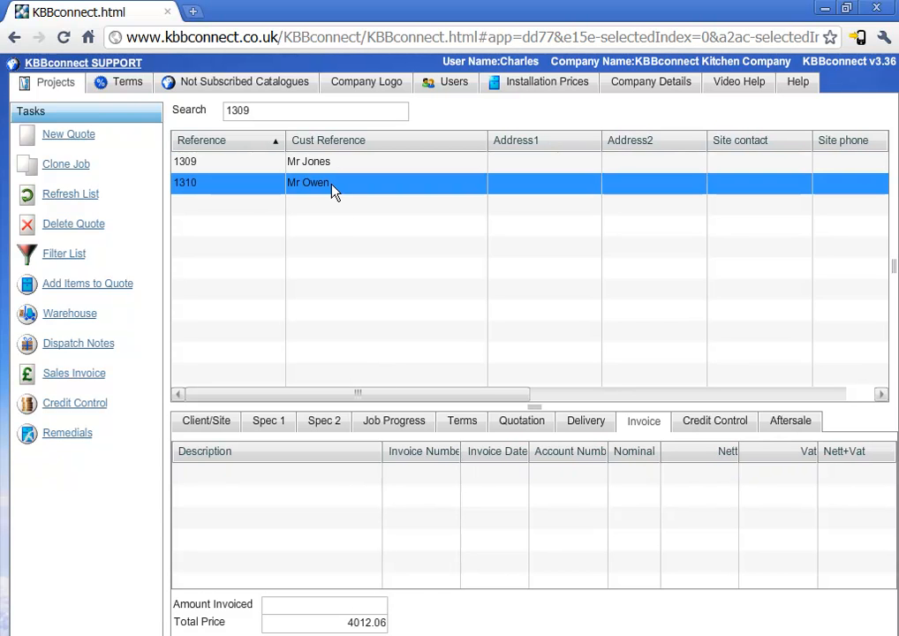
mouse_move(526, 495)
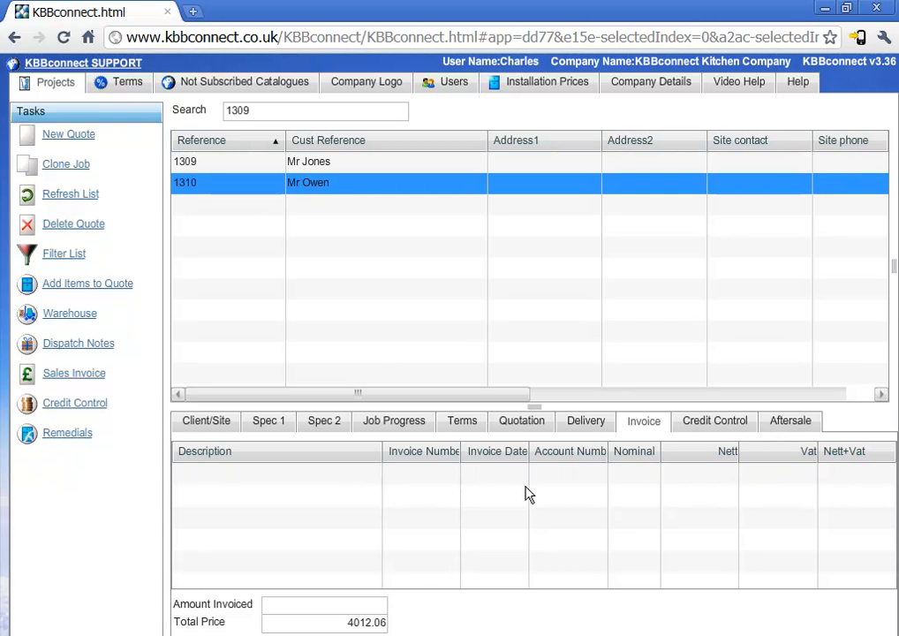
mouse_move(357, 604)
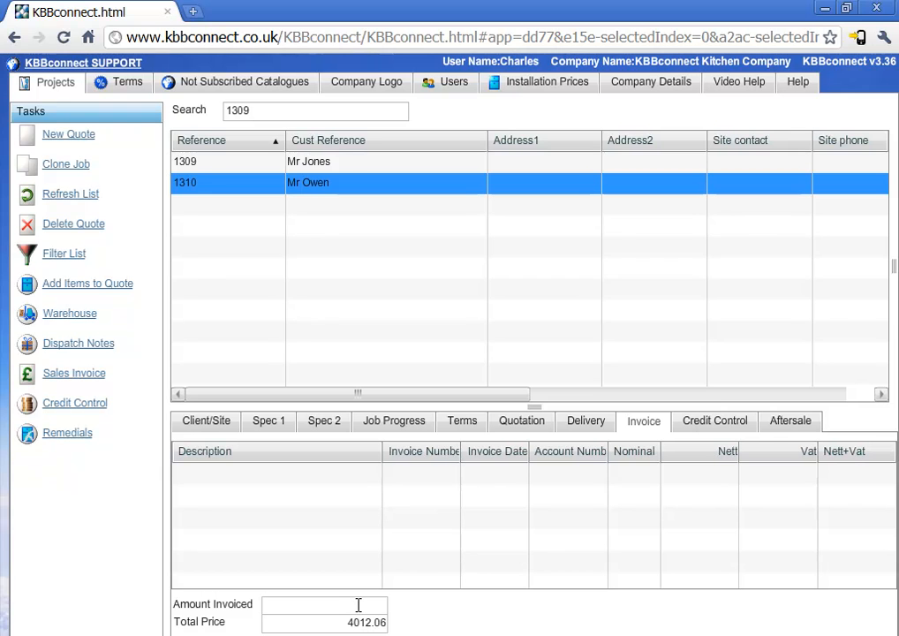
mouse_move(328, 182)
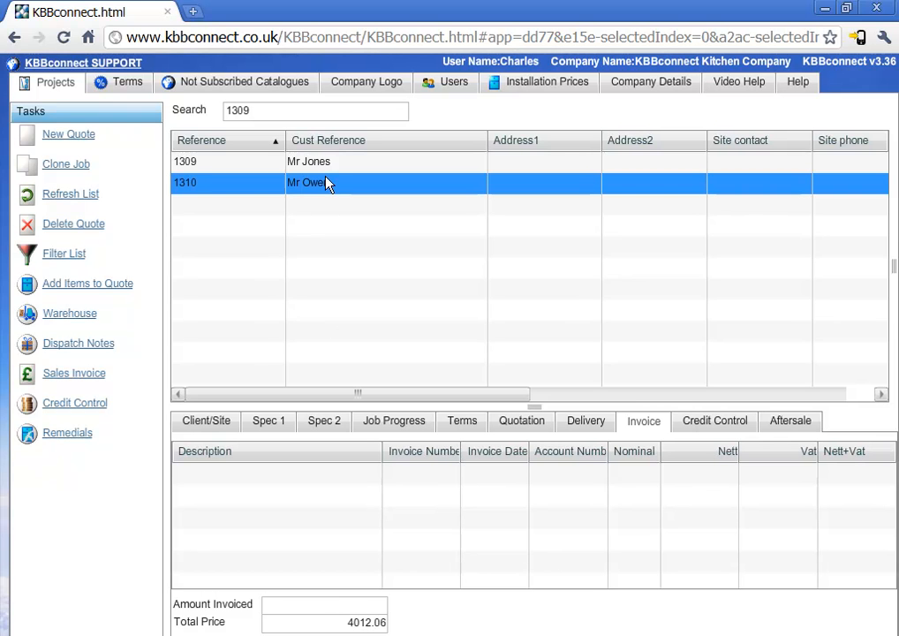
left_click(309, 163)
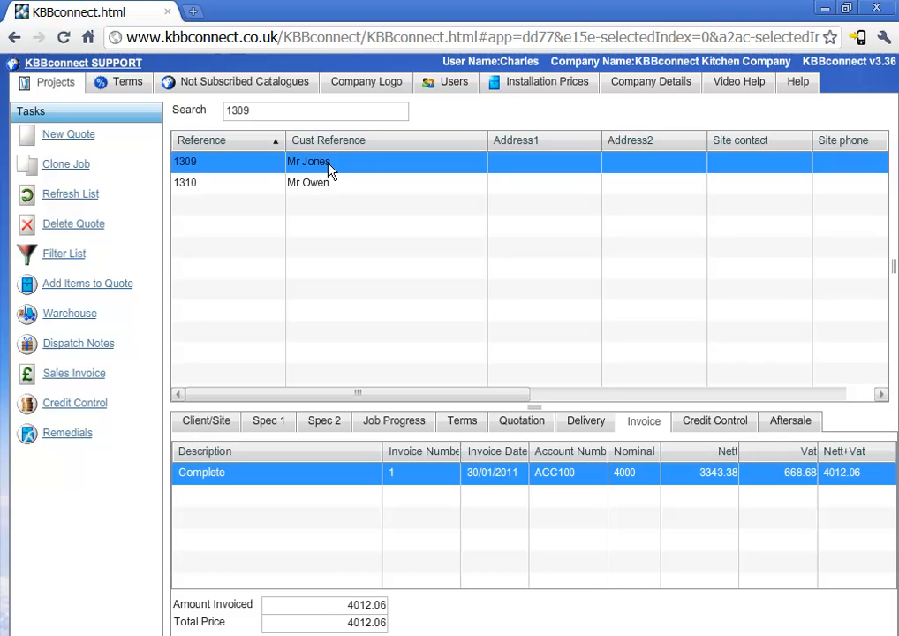